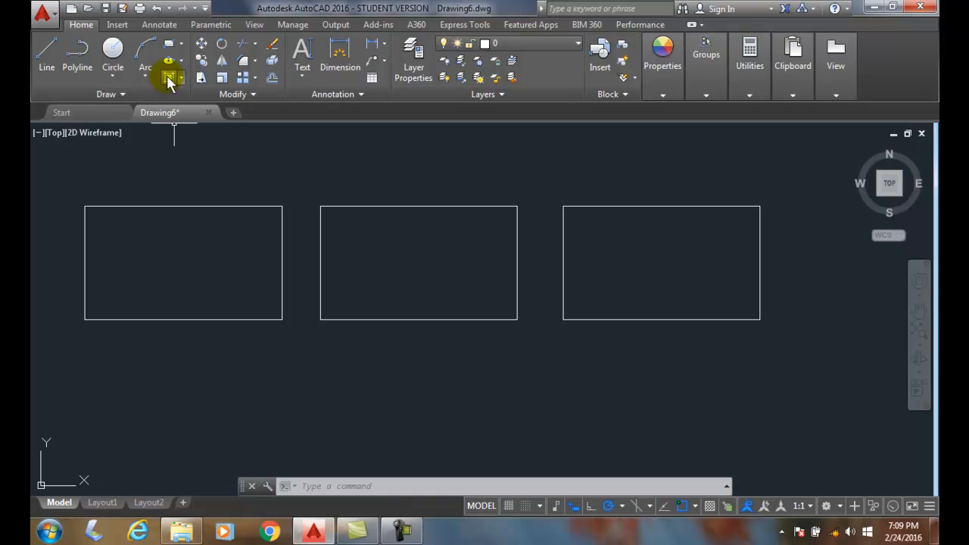
Hatch the left rectangle with the ANSI31 diagonal pattern at scale 1.
click(169, 76)
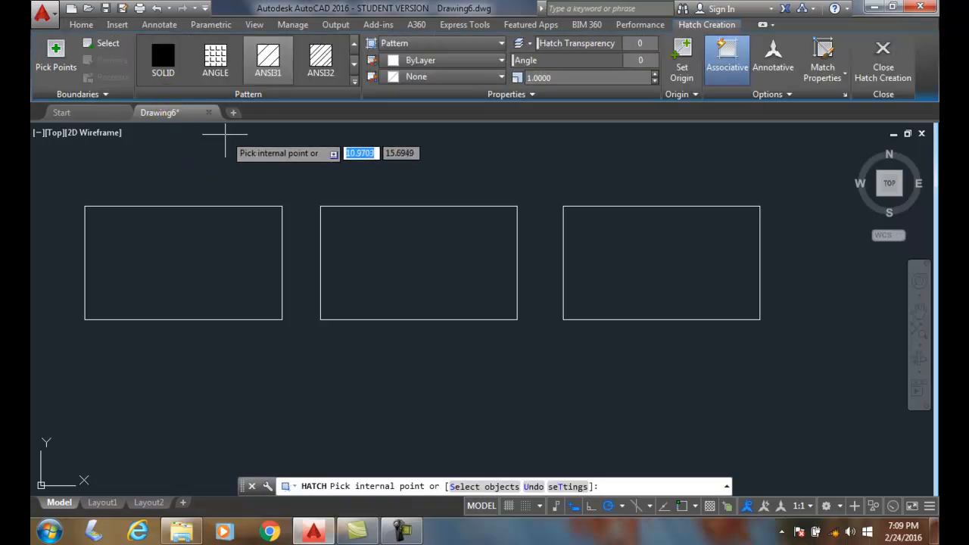
click(205, 264)
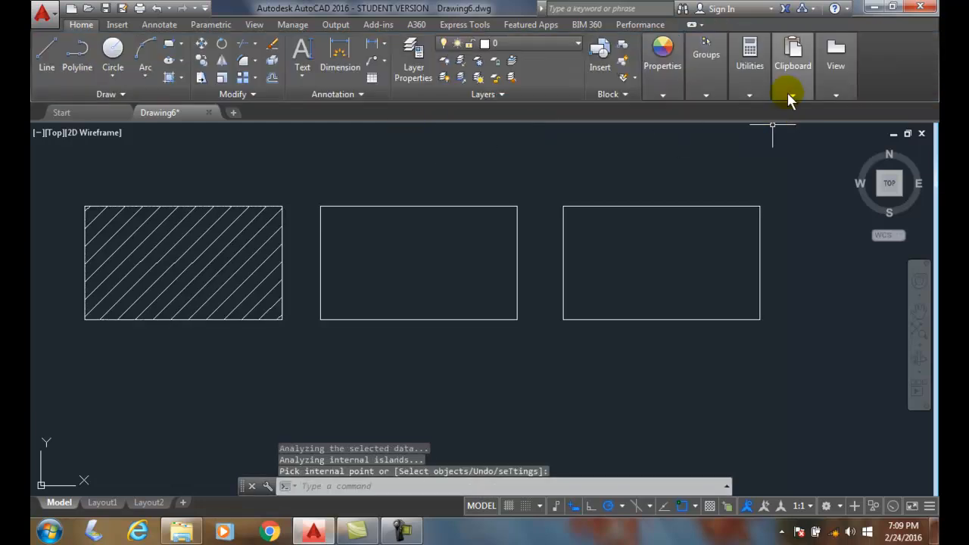
mouse_move(172, 76)
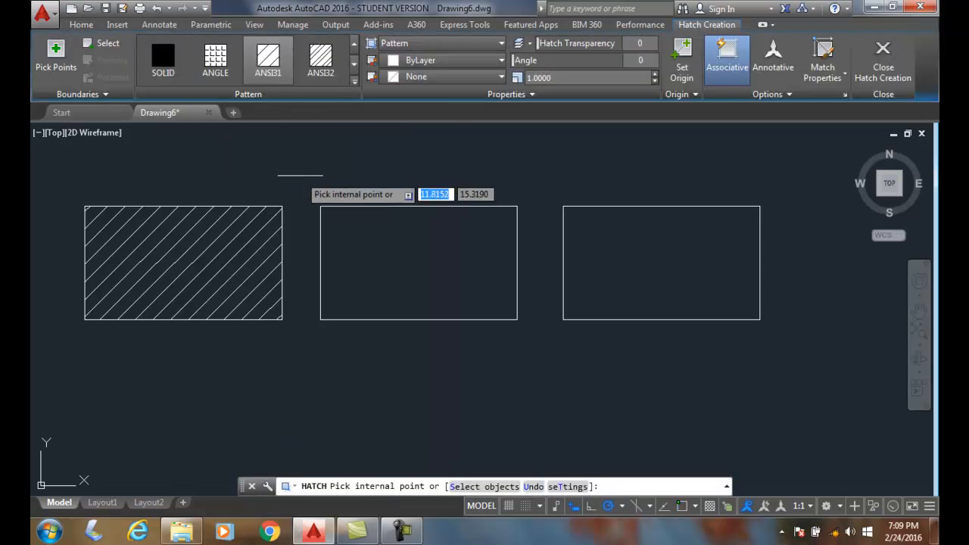
Hatch the middle rectangle with ANSI31 at pattern scale 2 for wider line spacing.
click(418, 263)
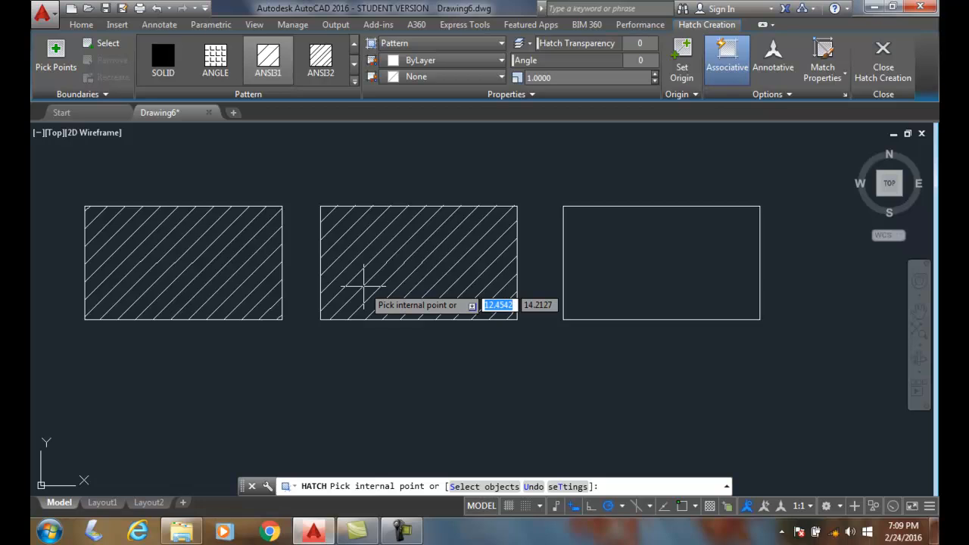
mouse_move(401, 271)
text(2)
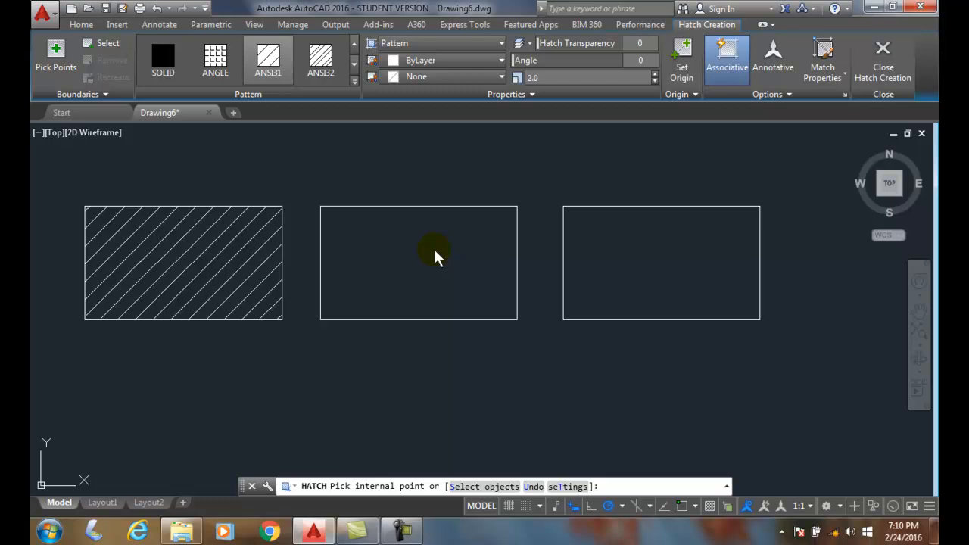
click(434, 252)
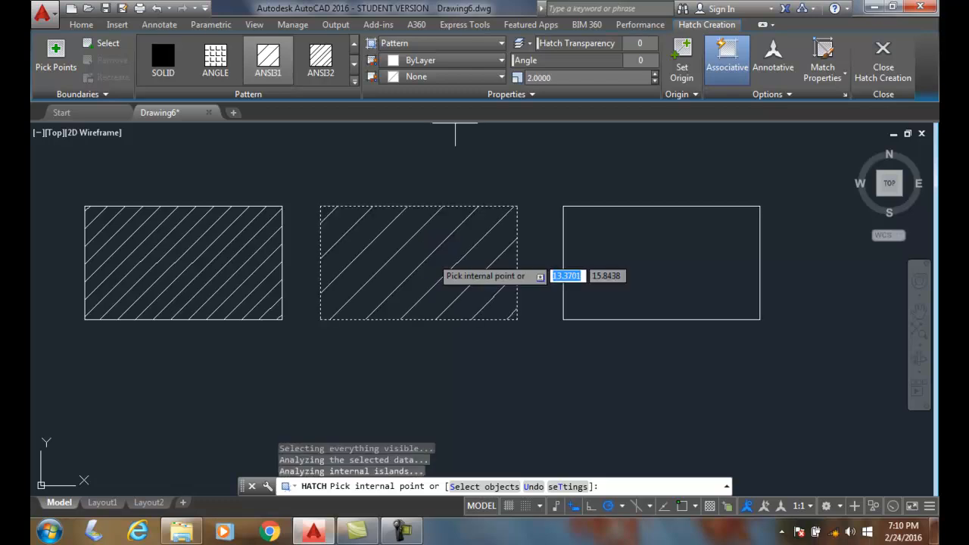
mouse_move(436, 348)
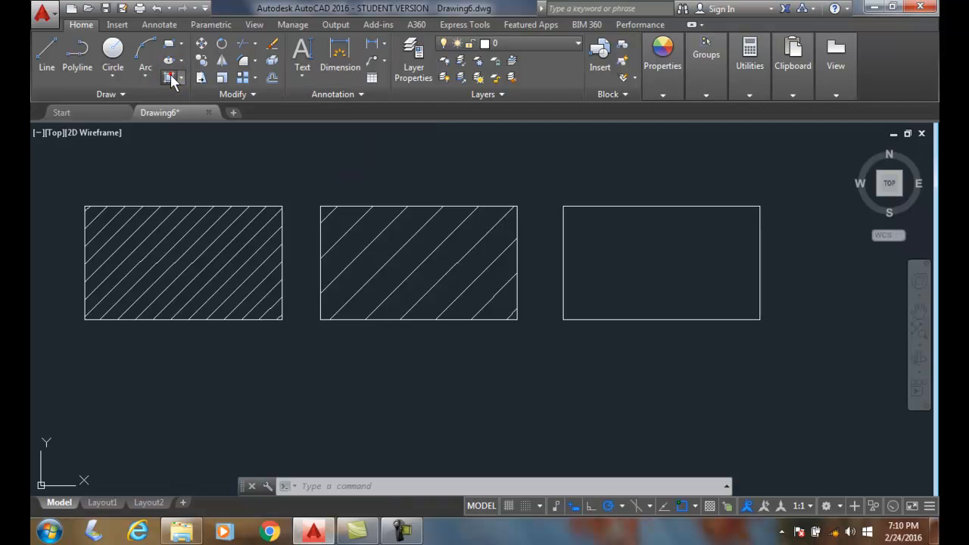
Hatch the right rectangle with ANSI31 at pattern scale 4 and finish hatch creation.
click(173, 78)
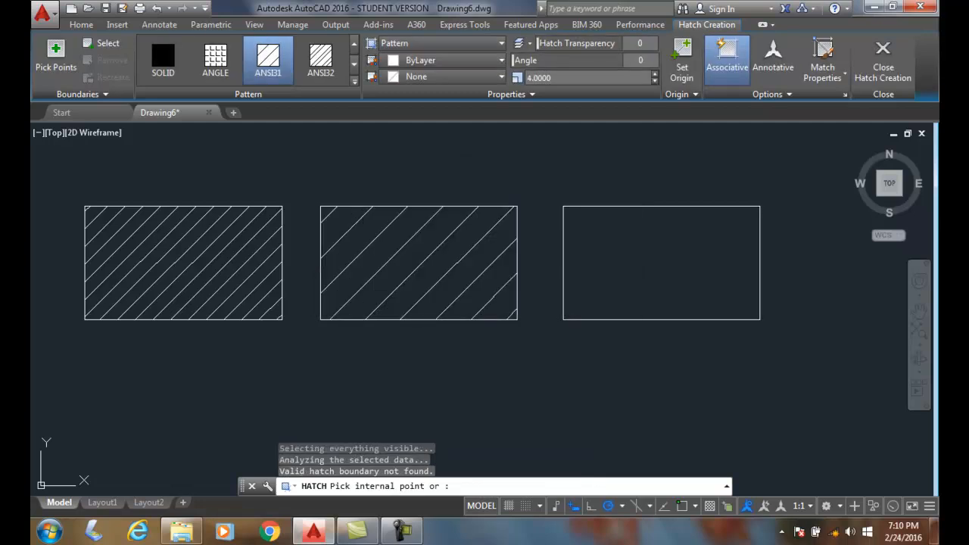
click(660, 257)
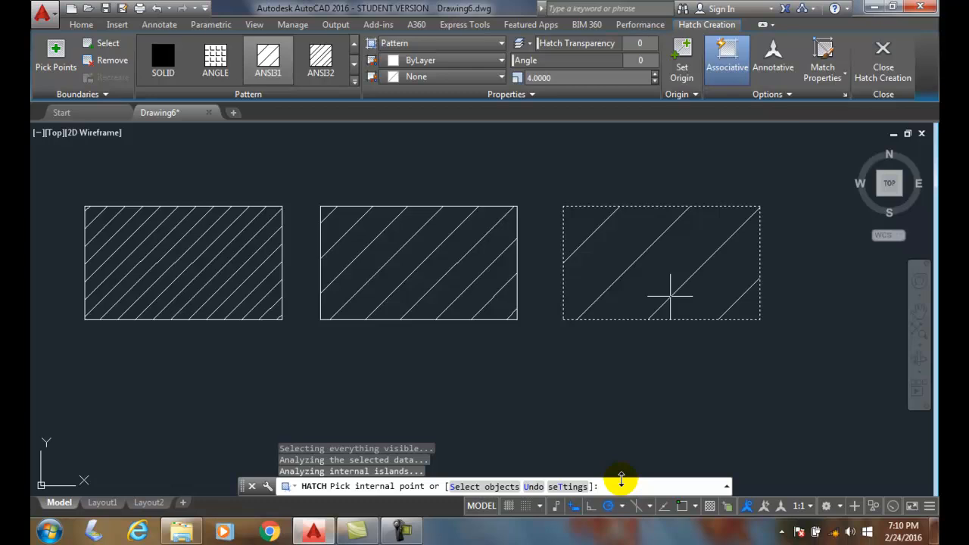
click(882, 60)
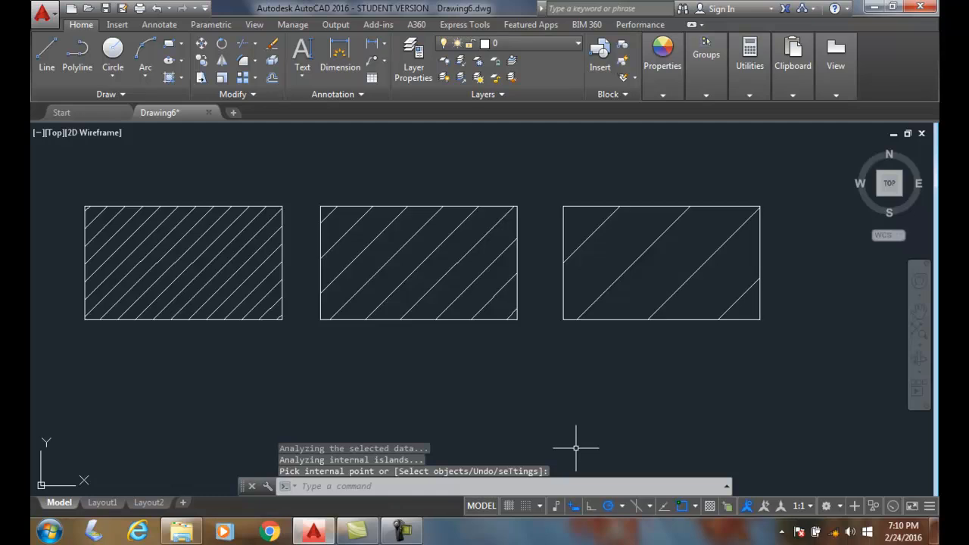
mouse_move(538, 303)
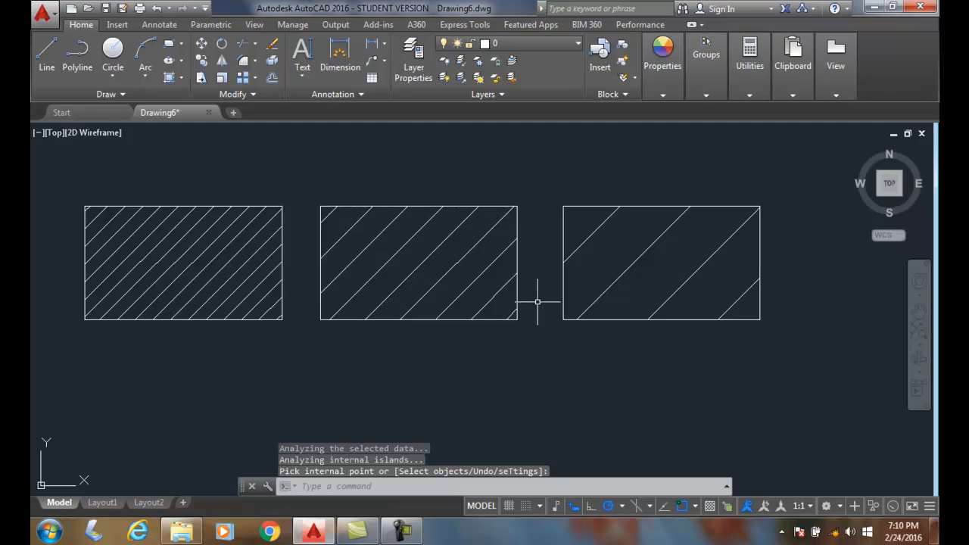
mouse_move(564, 290)
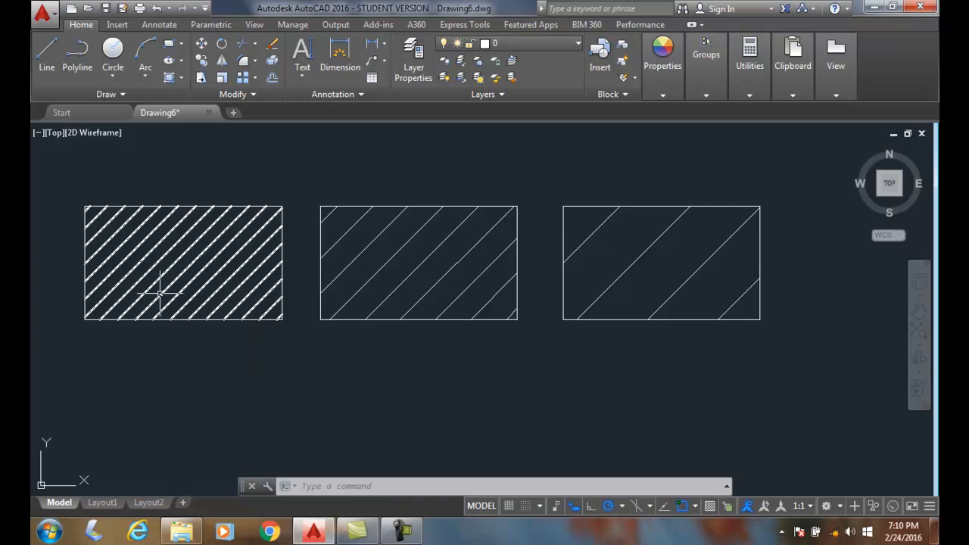
mouse_move(179, 290)
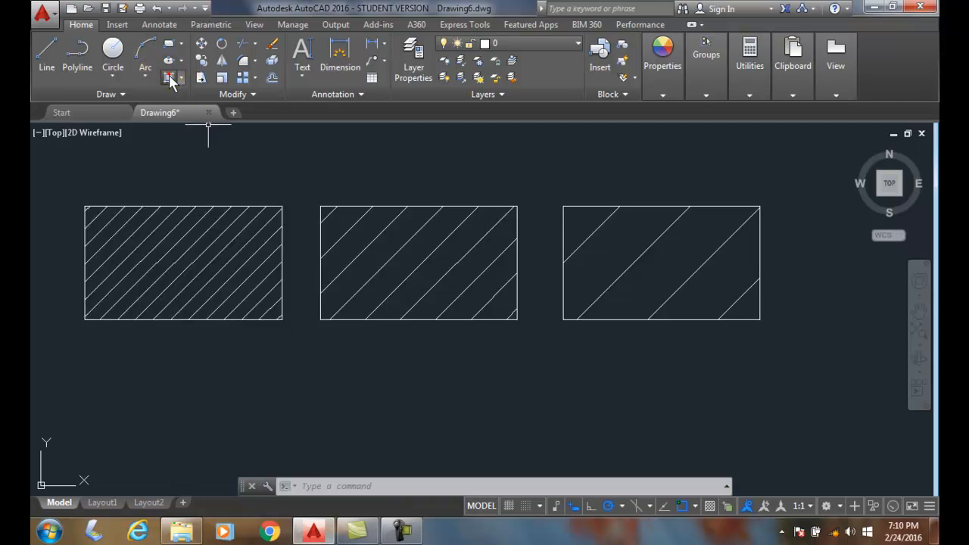
Start a new hatch and reset the Hatch Pattern Scale to 1.0 for future hatches.
click(169, 78)
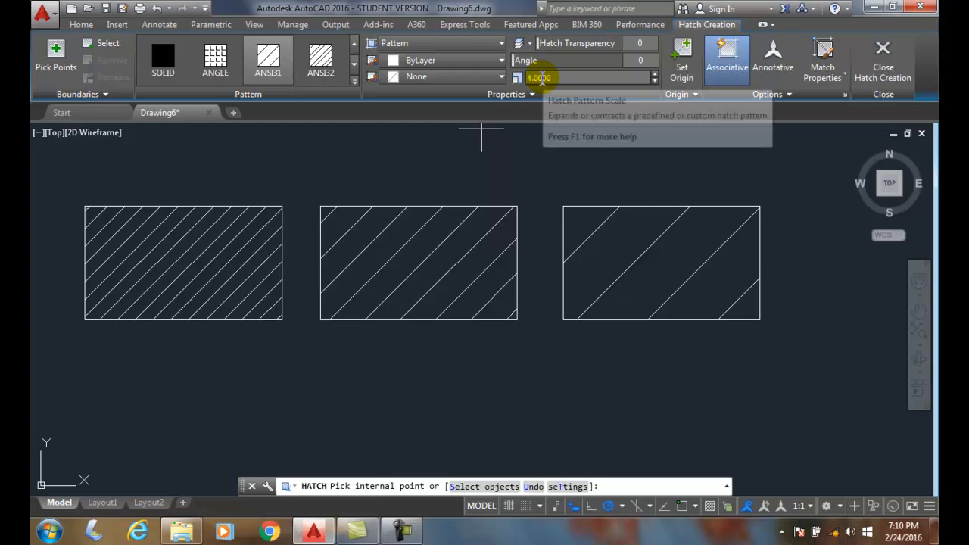
mouse_move(521, 123)
text(1)
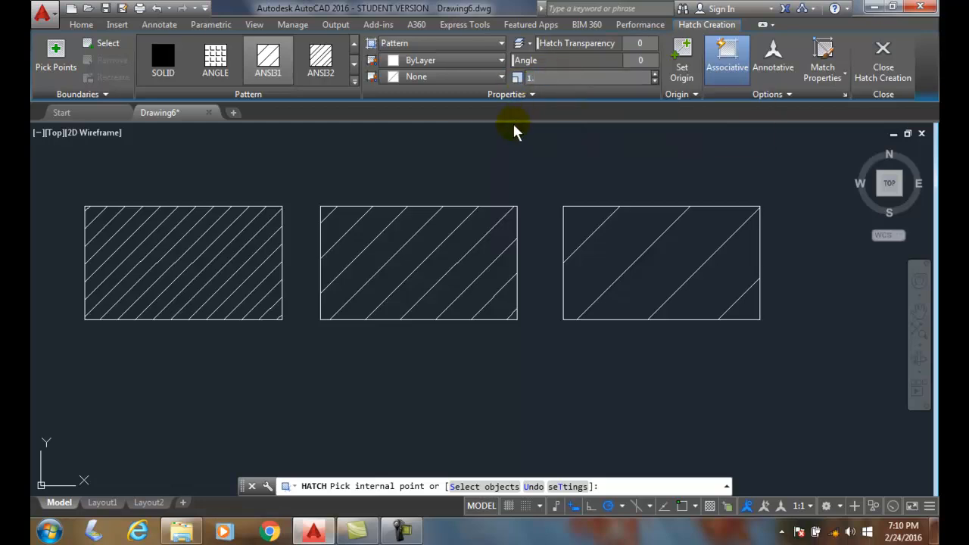
click(583, 76)
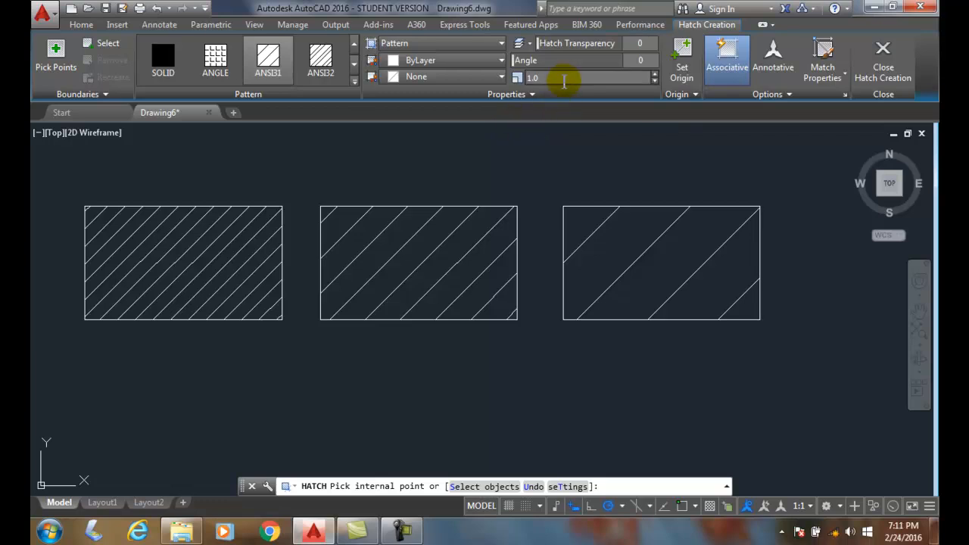
click(534, 75)
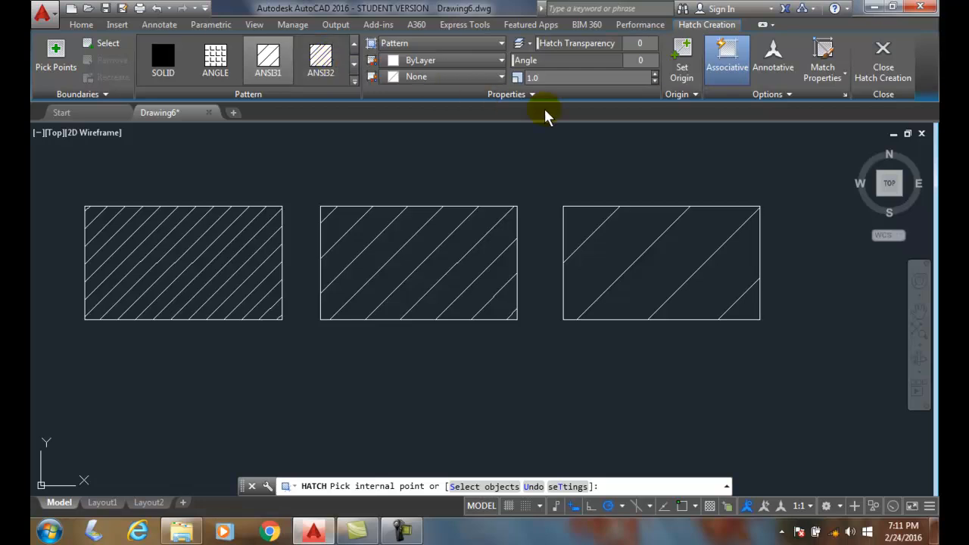
mouse_move(546, 77)
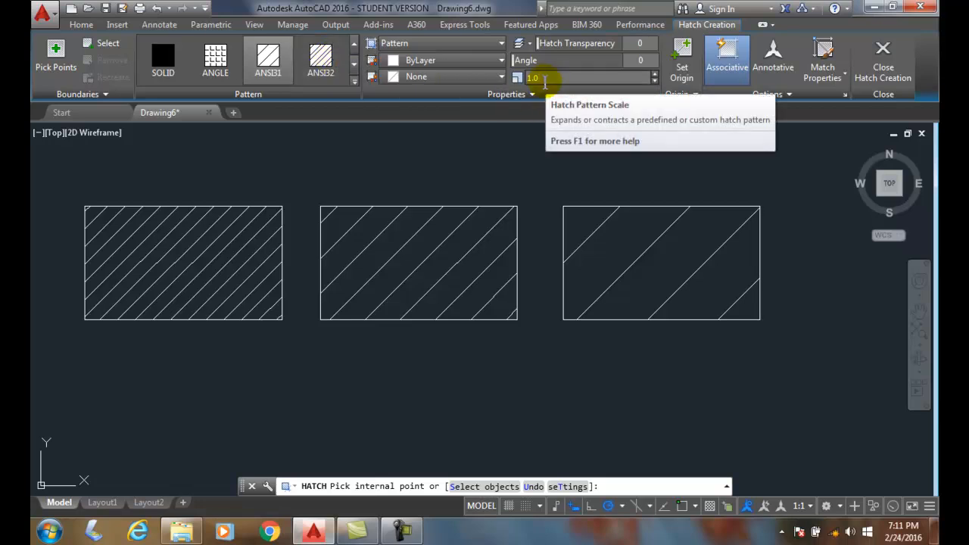